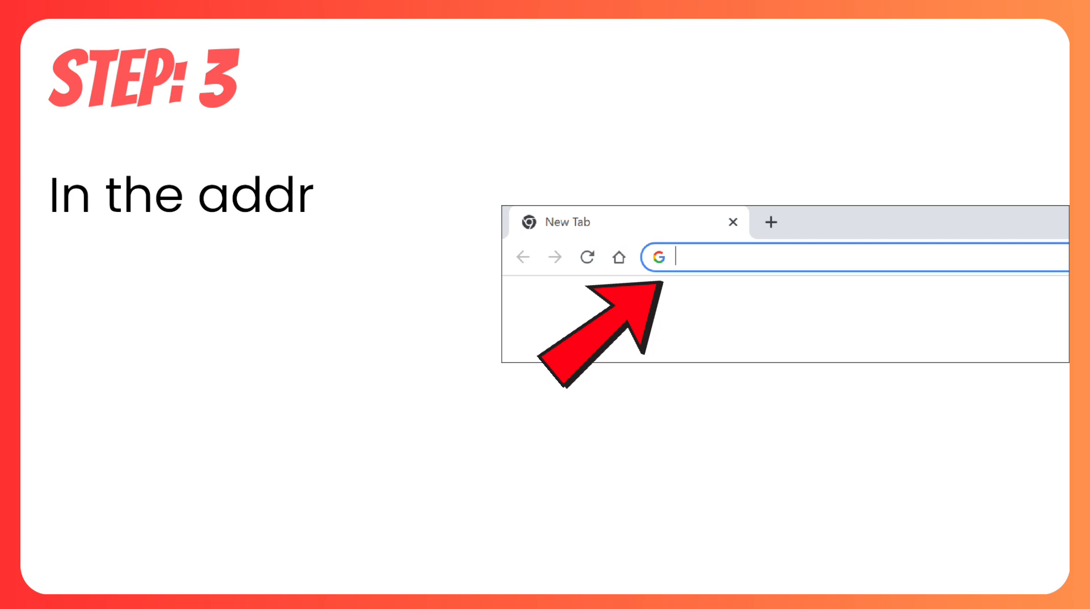
Enter 192.168.1.1 in the new tab's address bar to reach the router login page.
type("192.168.1.1")
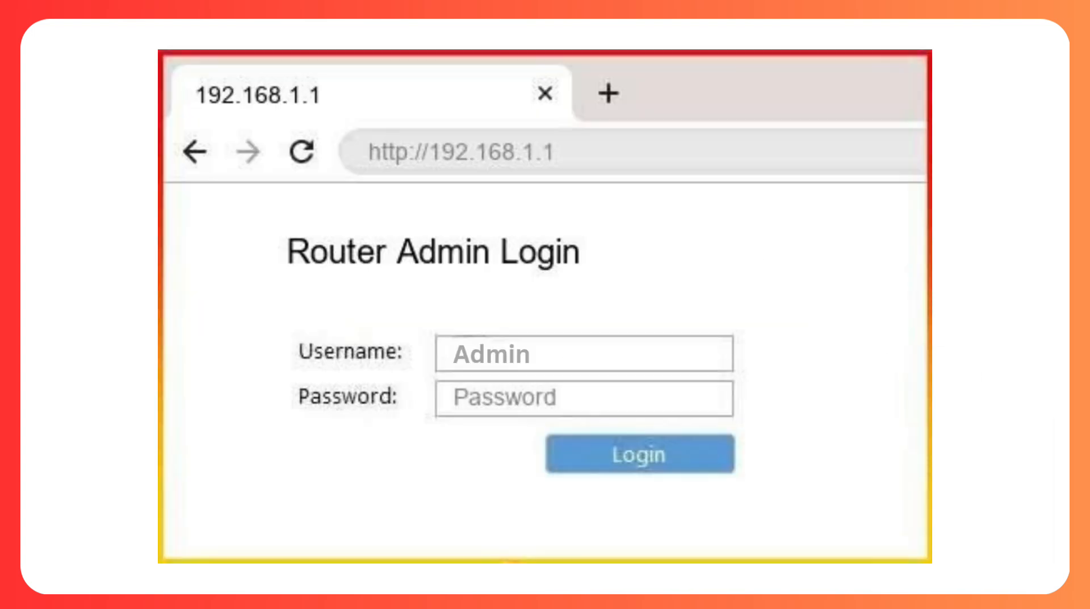
Move past the login slide to the TP-Link Advanced Status dashboard slide.
left_click(637, 453)
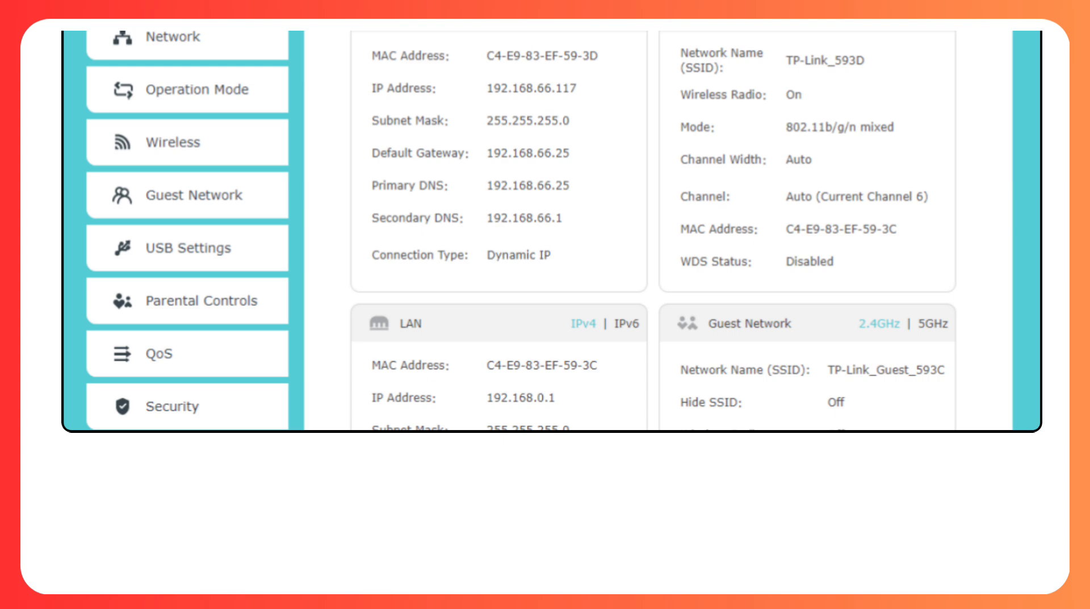
scroll("up", 3)
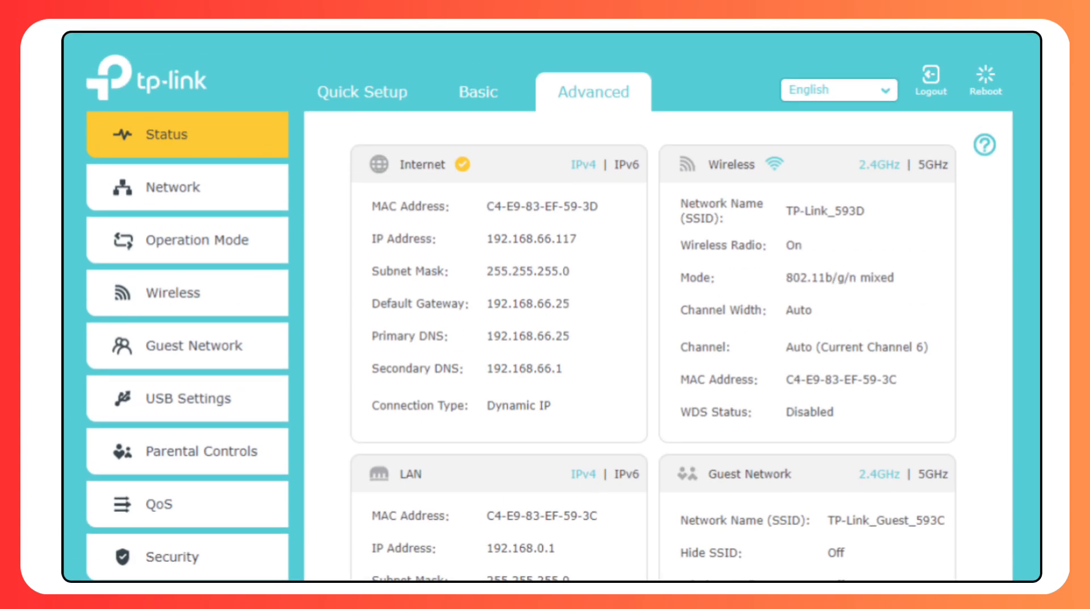